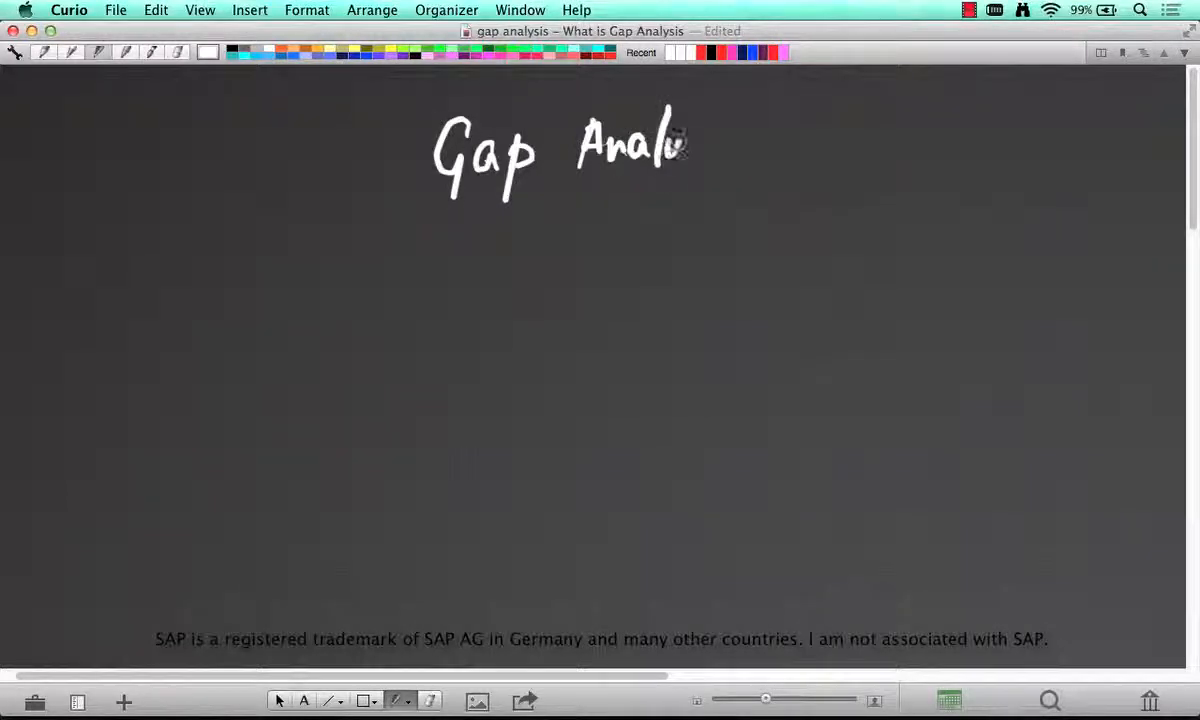
Handwrite and underline 'Gap Analysis', then write 'Fit/Gap' and 'Fit-Gap' to its right
left_click_drag(685, 145, 735, 160)
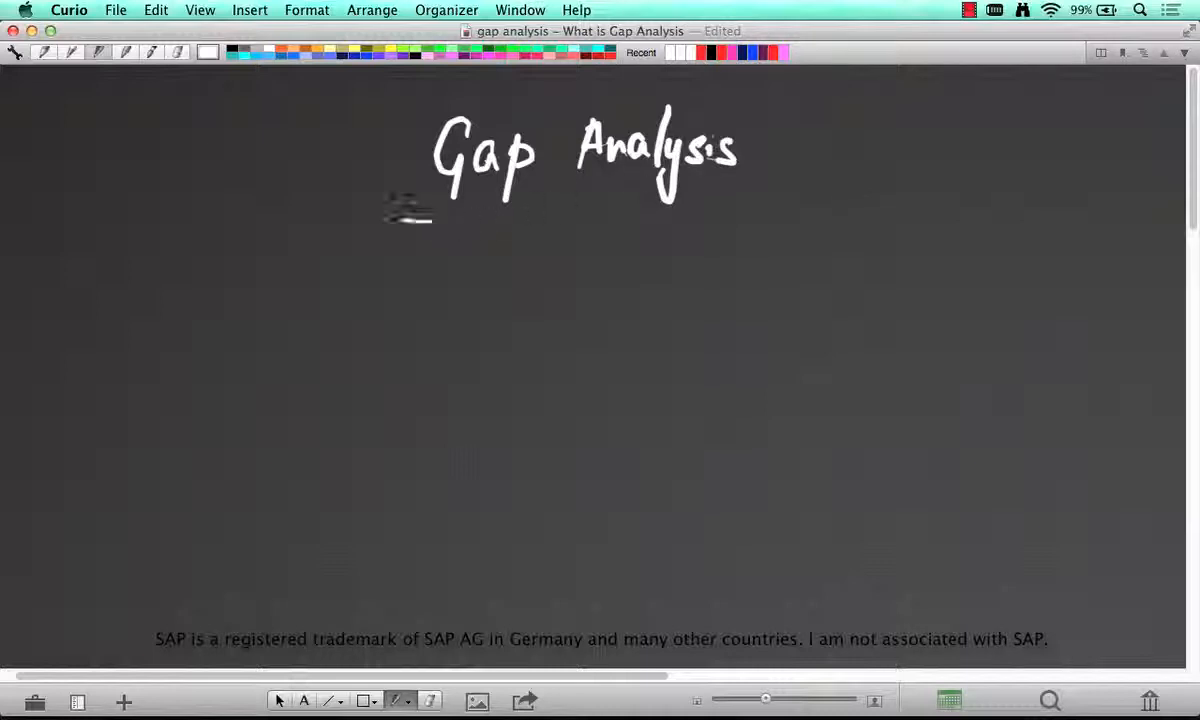
left_click_drag(405, 210, 785, 218)
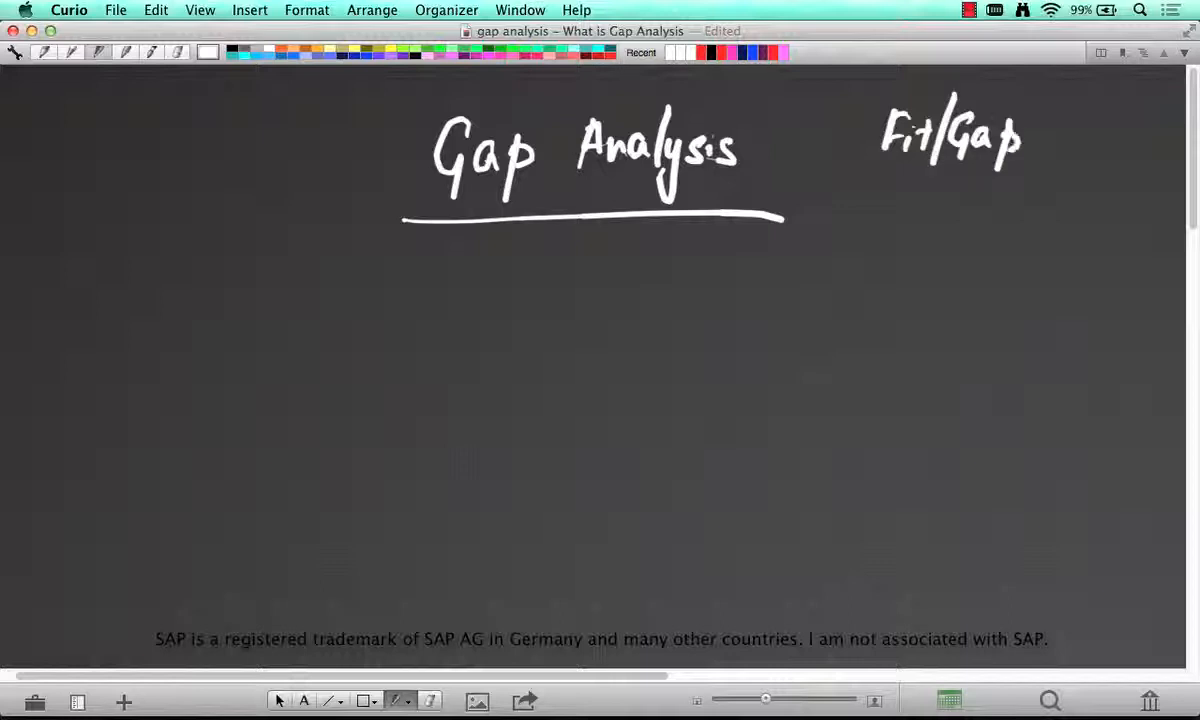
left_click_drag(890, 205, 995, 210)
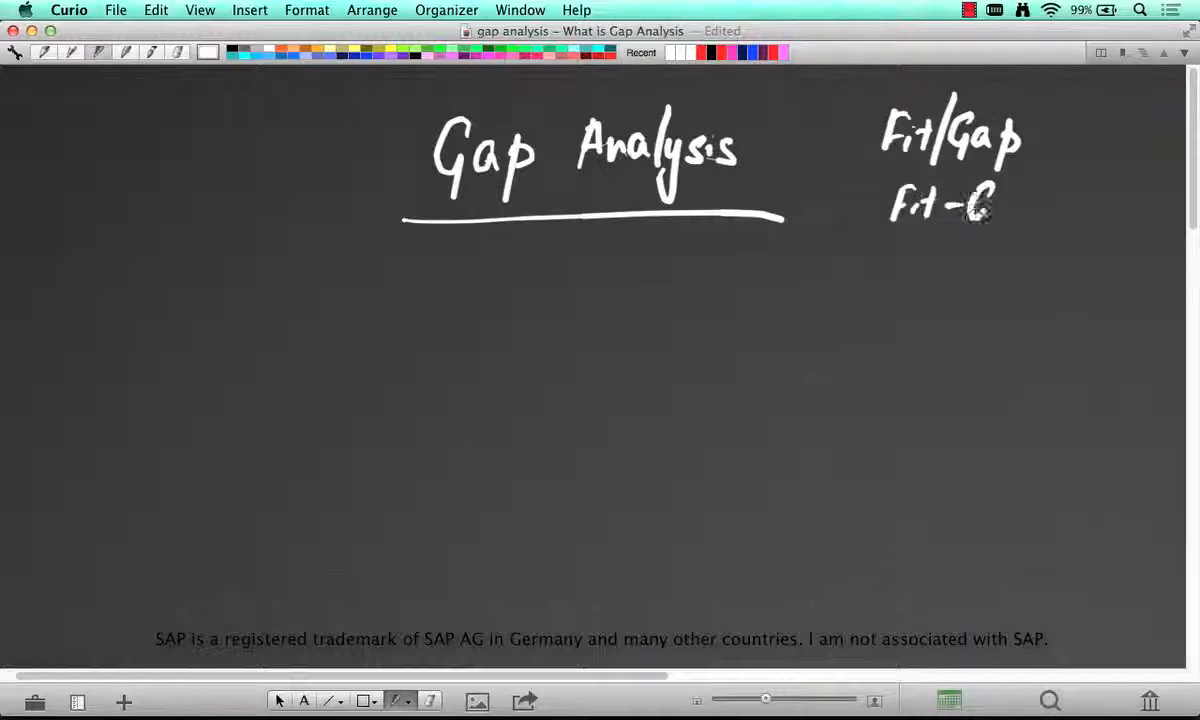
left_click_drag(995, 205, 1095, 140)
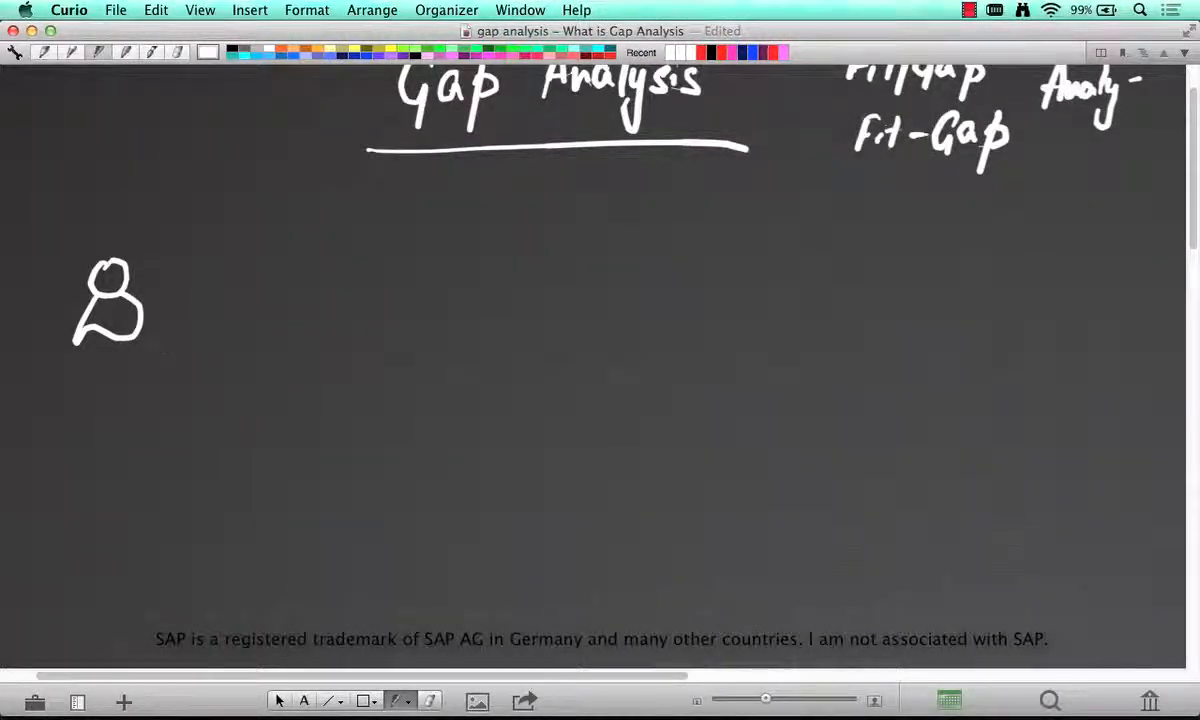
Draw an arrow from the person to a steaming coffee cup, plus a tea mug on the right
left_click_drag(160, 305, 270, 290)
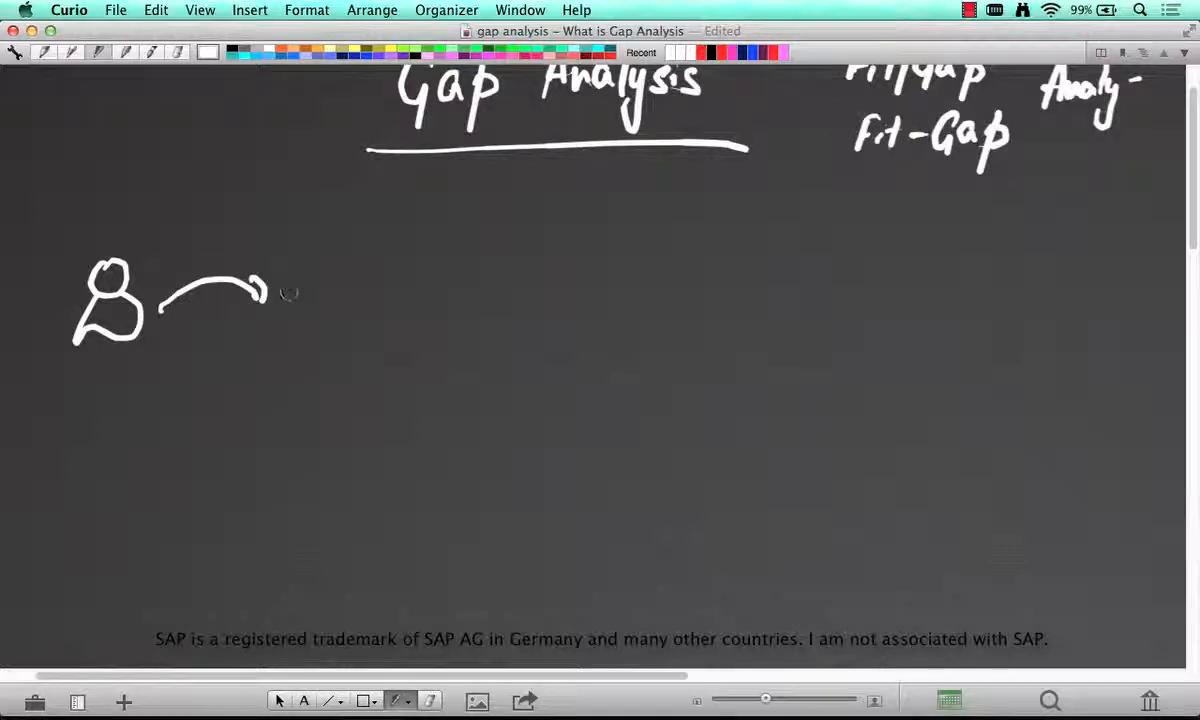
left_click_drag(300, 270, 350, 320)
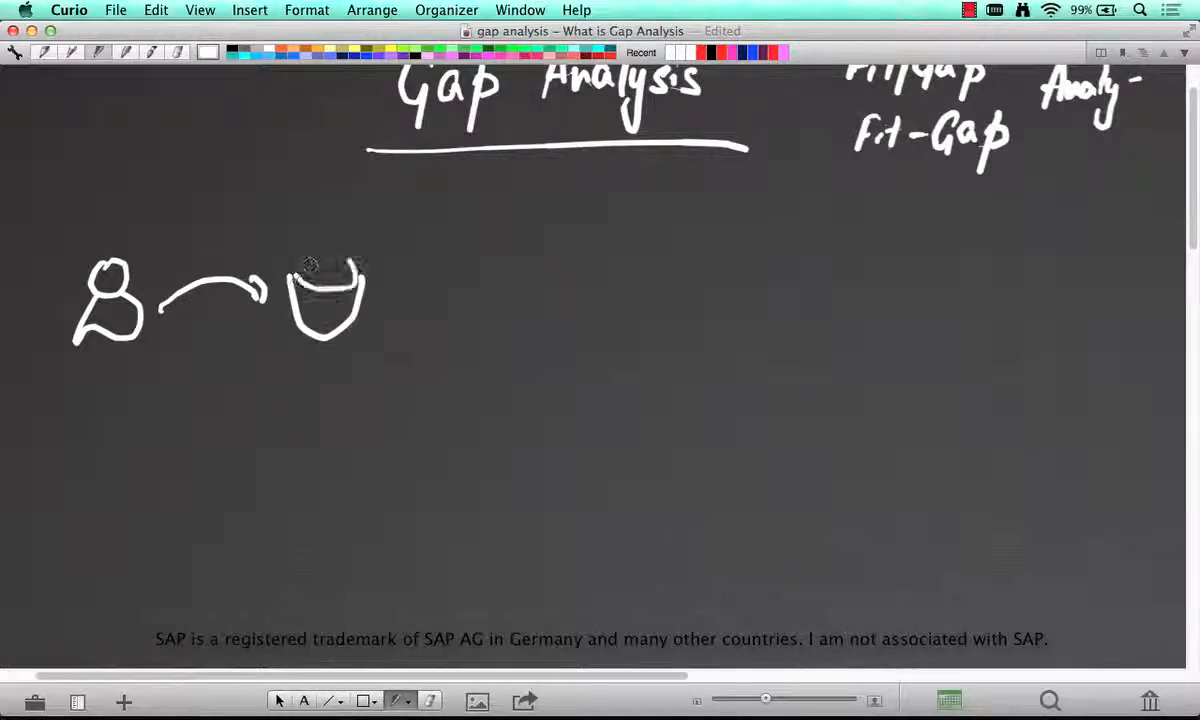
left_click_drag(325, 260, 360, 300)
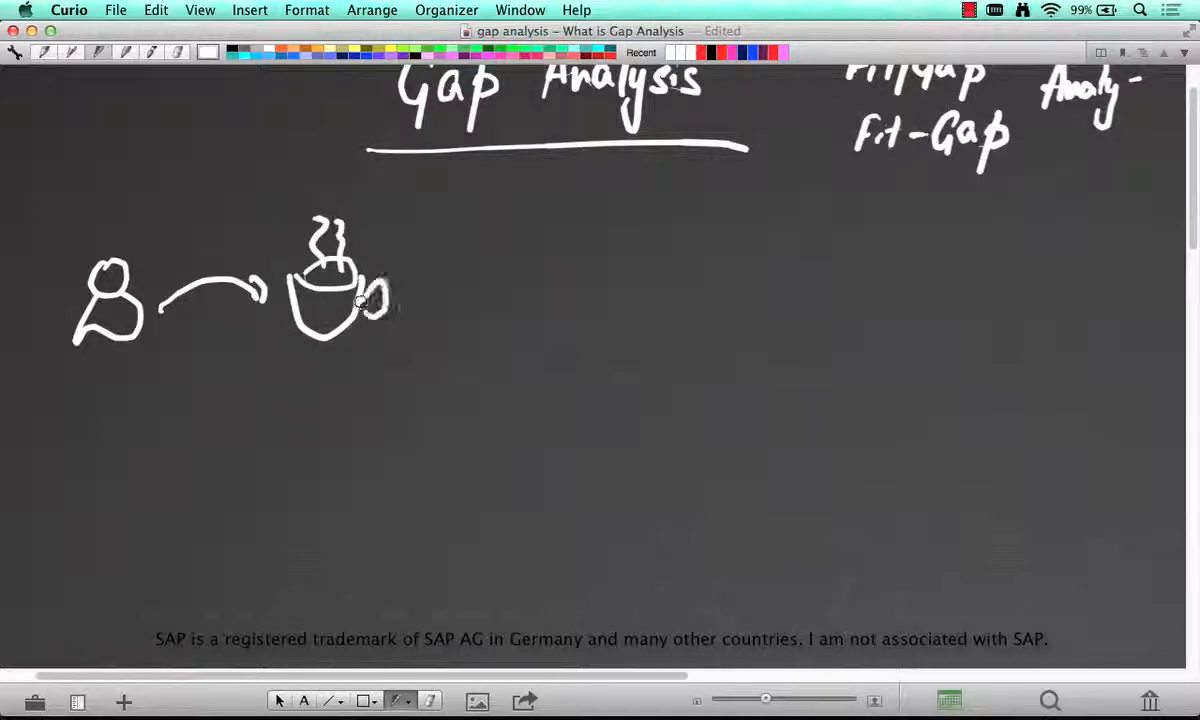
mouse_move(697, 303)
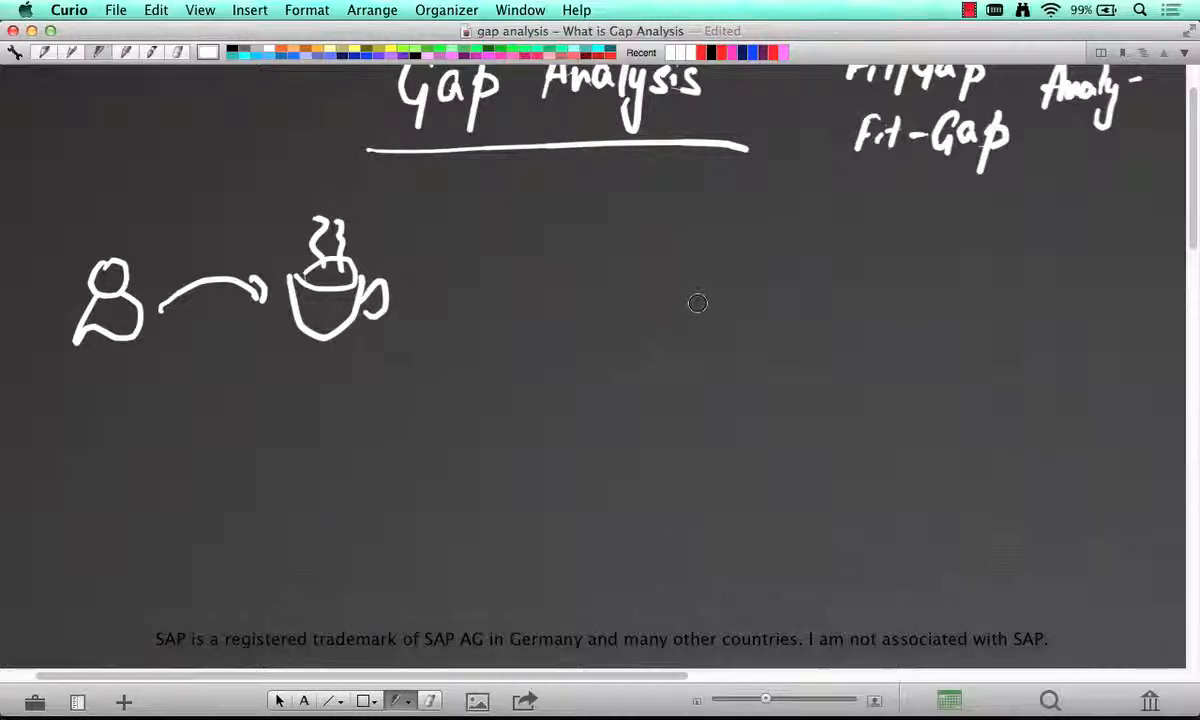
mouse_move(701, 286)
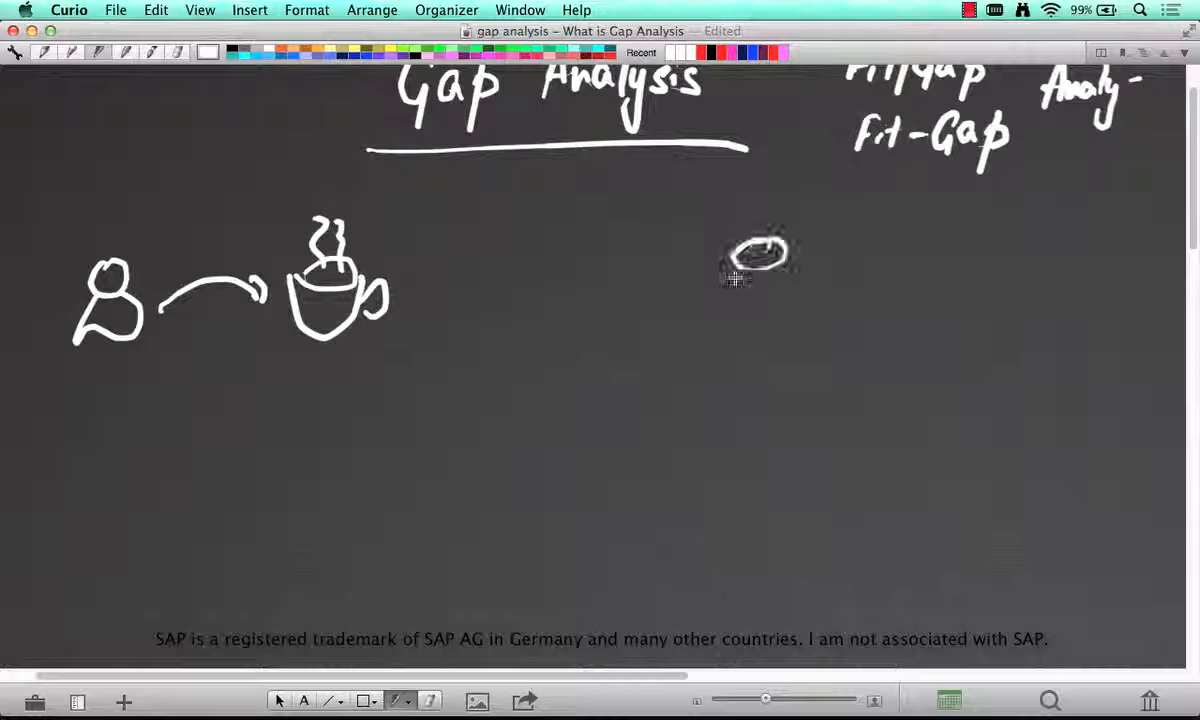
left_click_drag(725, 250, 800, 310)
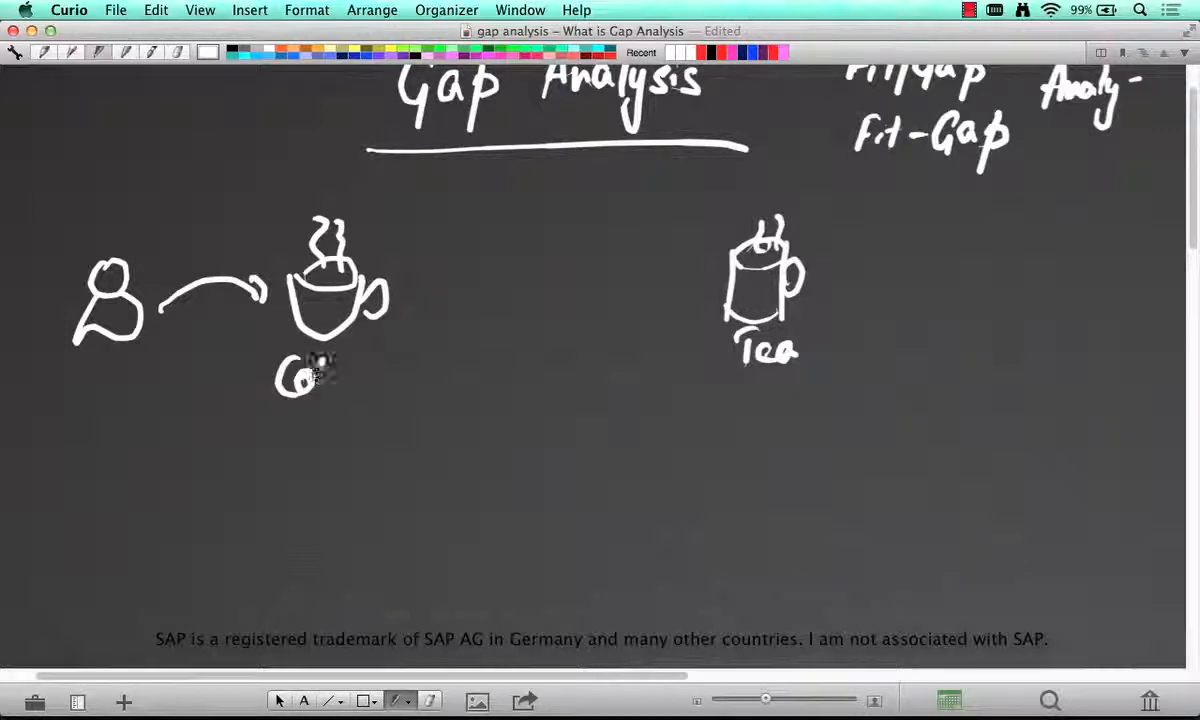
Label the cup 'Coffee' and draw the 'Gap' double arrow between the drinks
left_click_drag(310, 380, 365, 385)
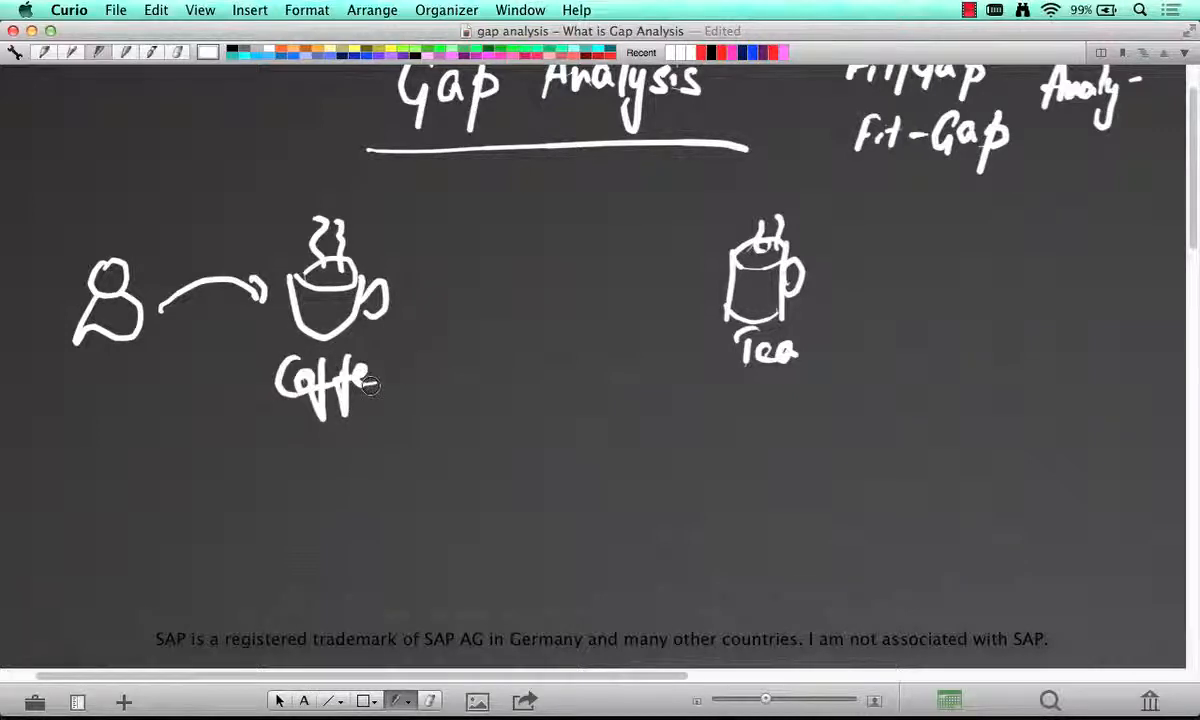
left_click_drag(368, 385, 392, 375)
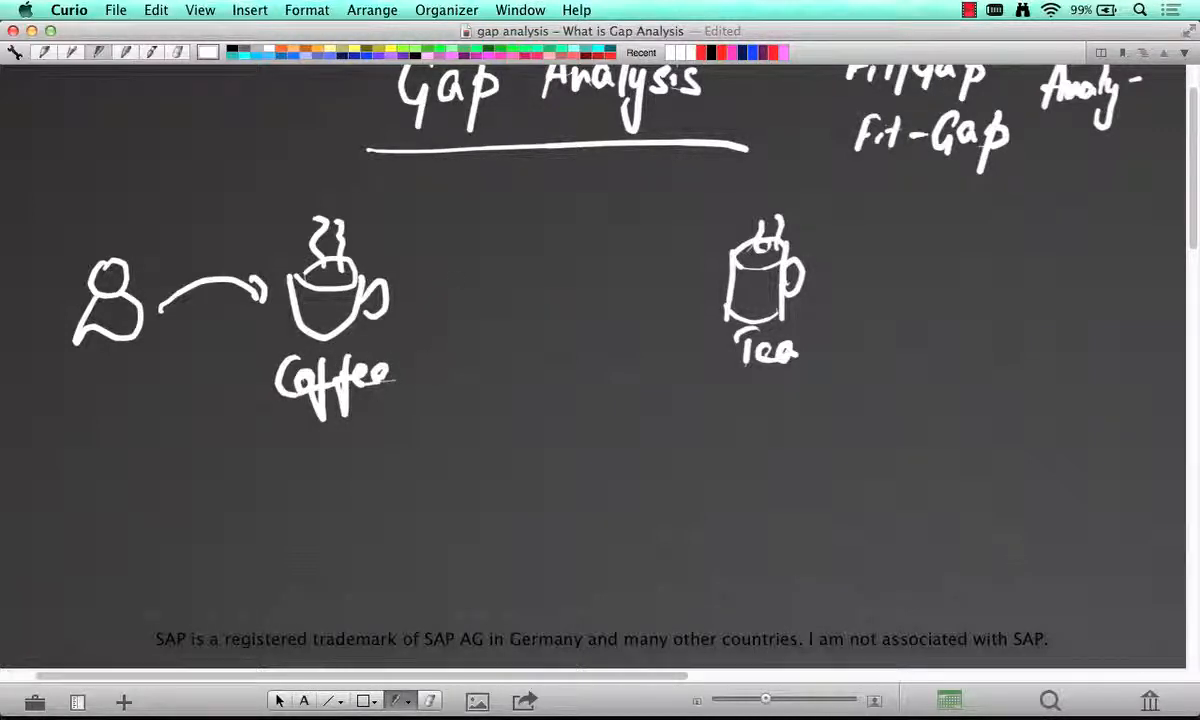
left_click_drag(430, 290, 650, 270)
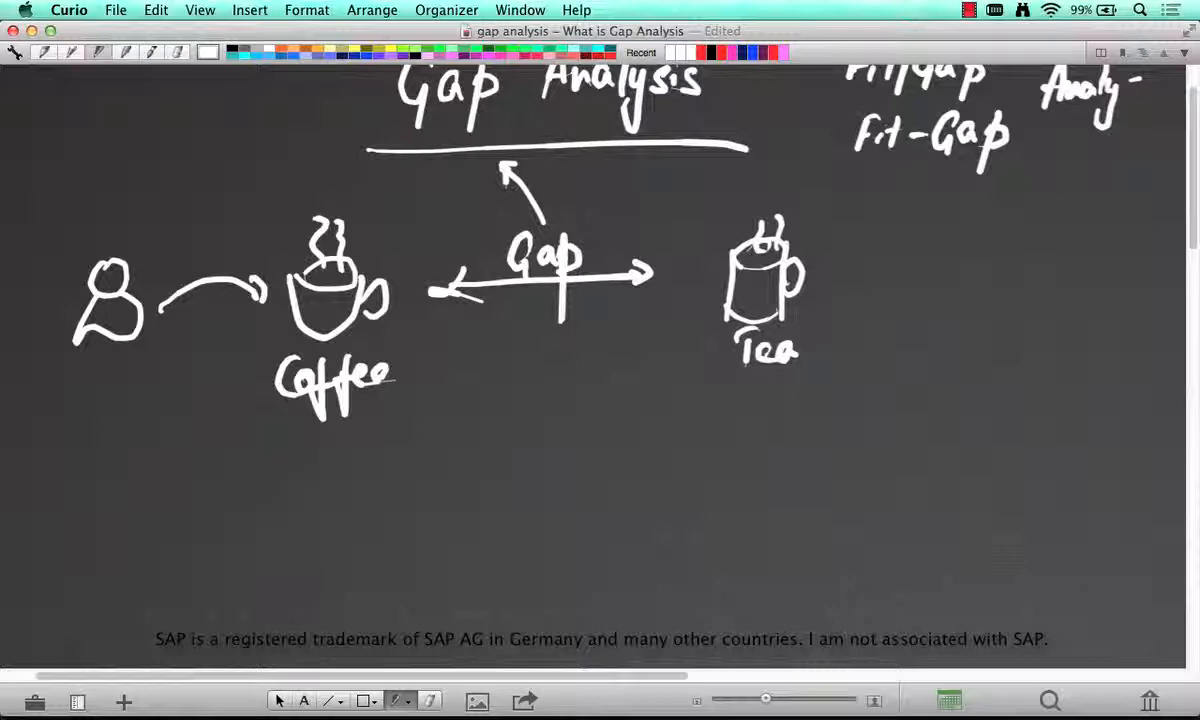
Write 'Actual' under the tea mug, add a dotted arrow, and write 'Requirements' below Expected
scroll("down", 3)
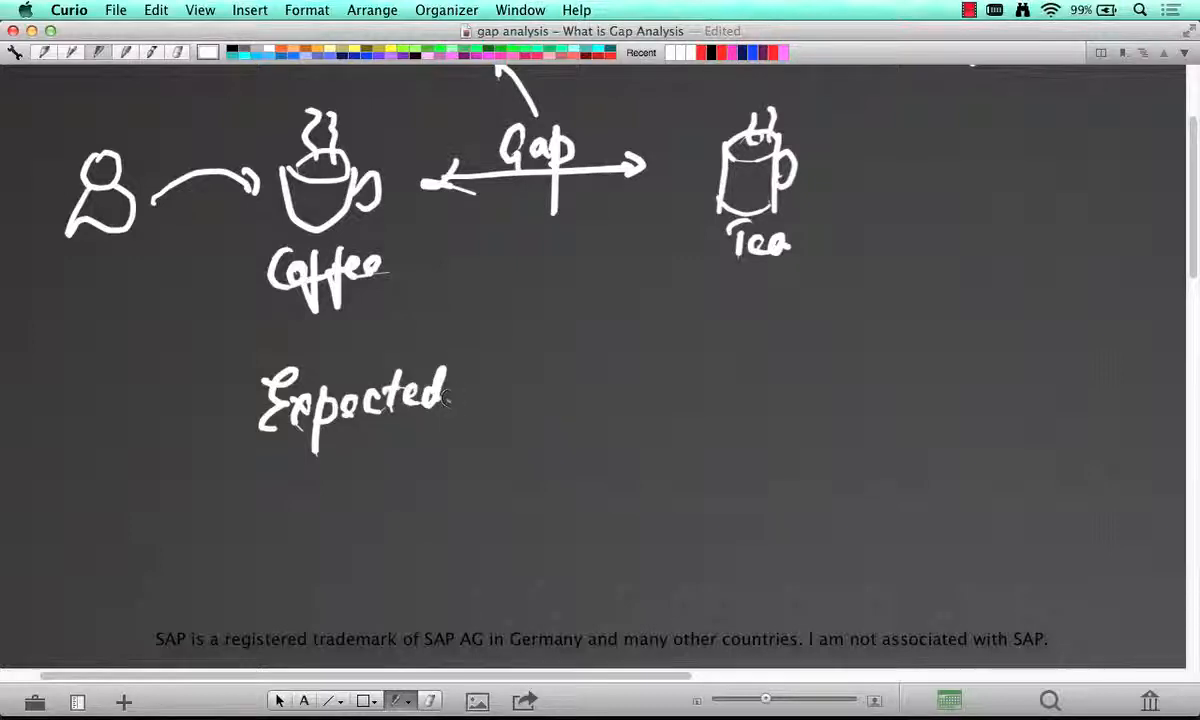
left_click_drag(710, 370, 830, 375)
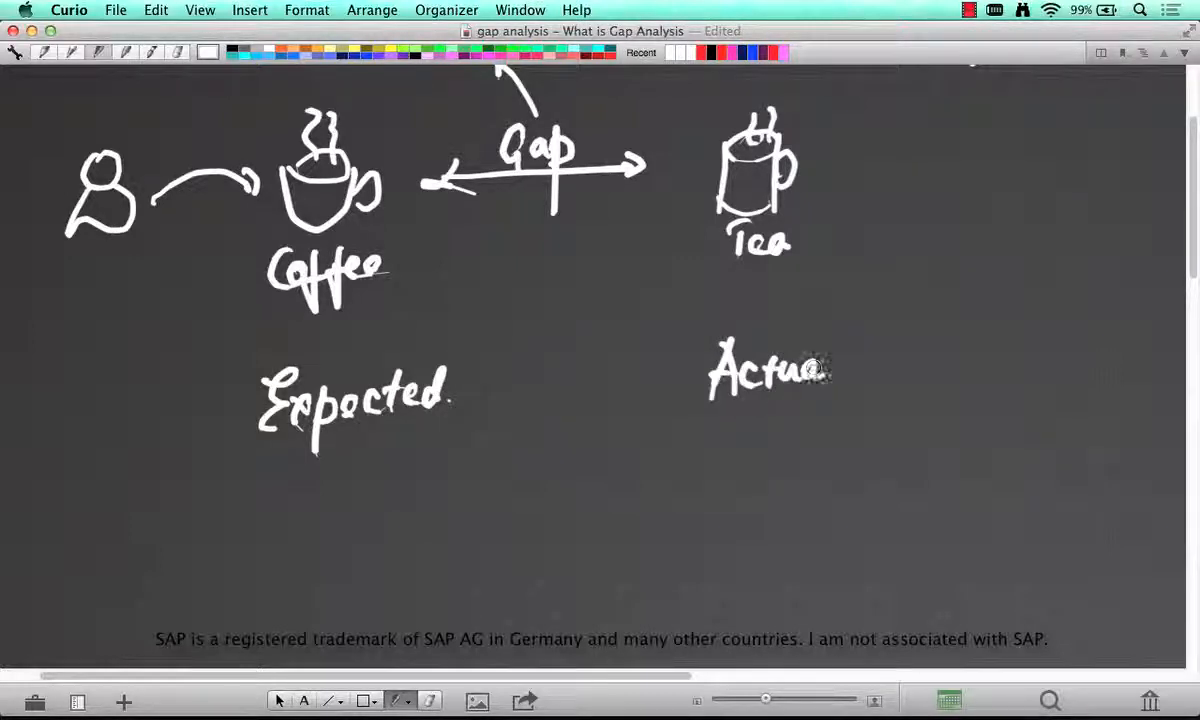
left_click_drag(820, 370, 848, 373)
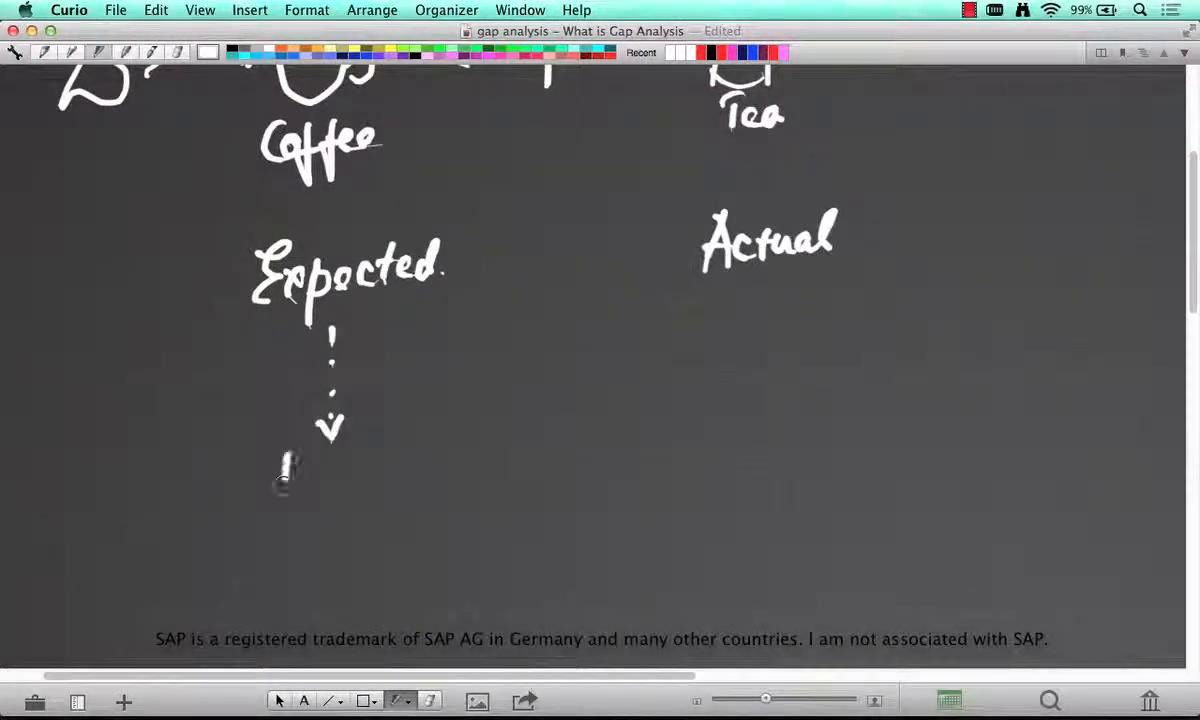
left_click_drag(280, 475, 405, 490)
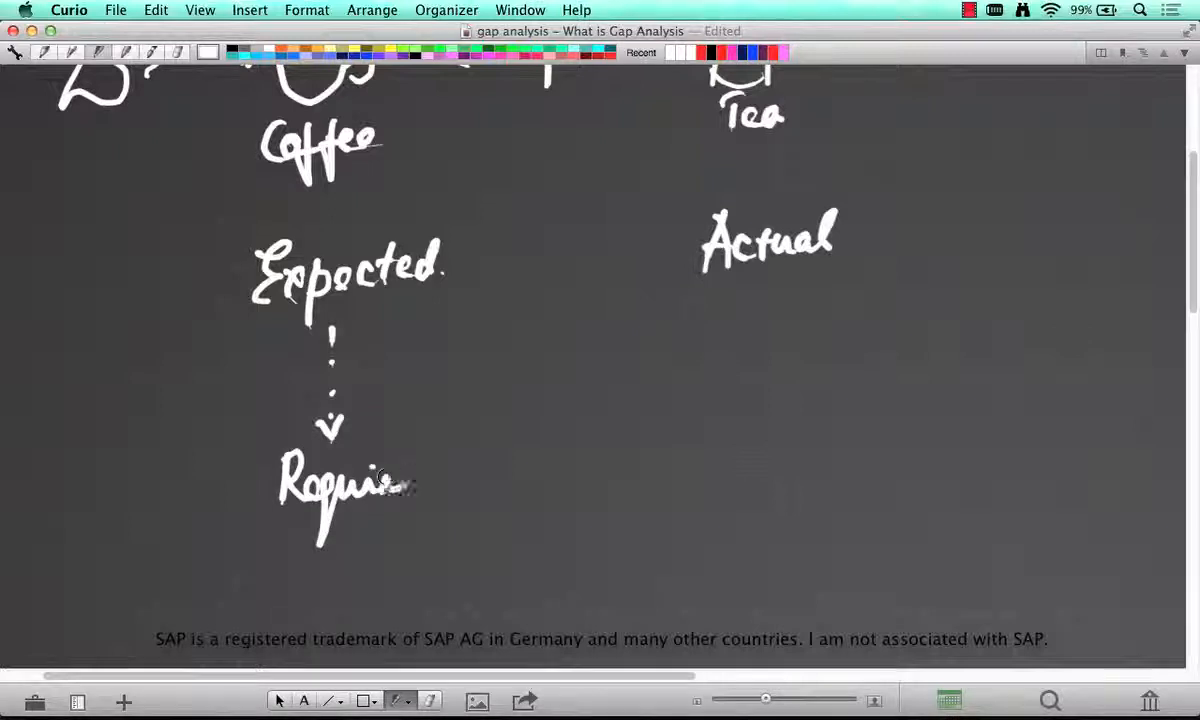
left_click_drag(390, 485, 480, 485)
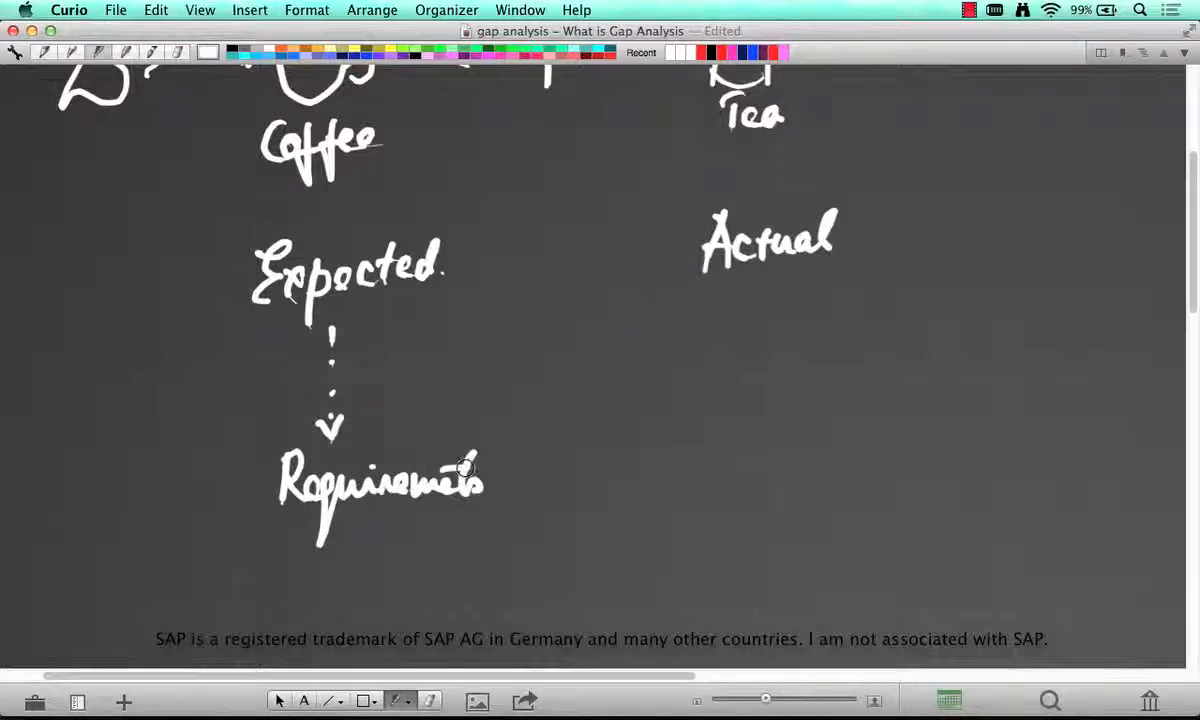
Draw a dotted arrow down from Actual to 'Capabilities {SAP}'
left_click_drag(775, 295, 775, 430)
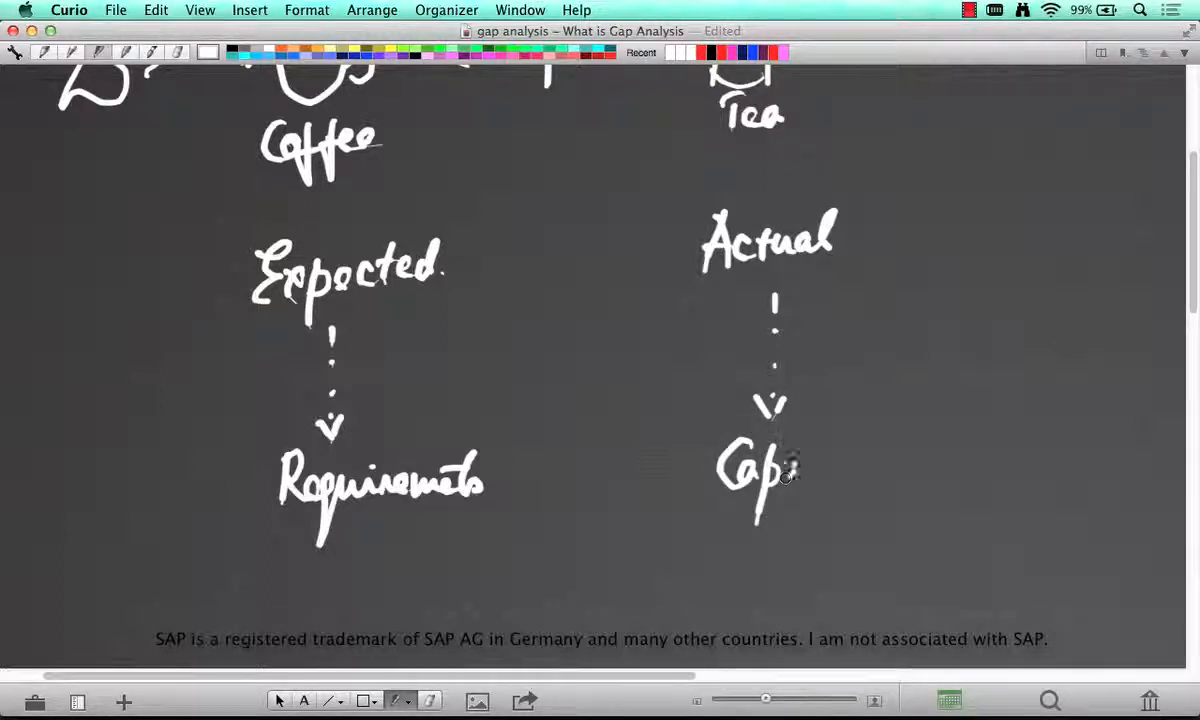
left_click_drag(780, 470, 870, 470)
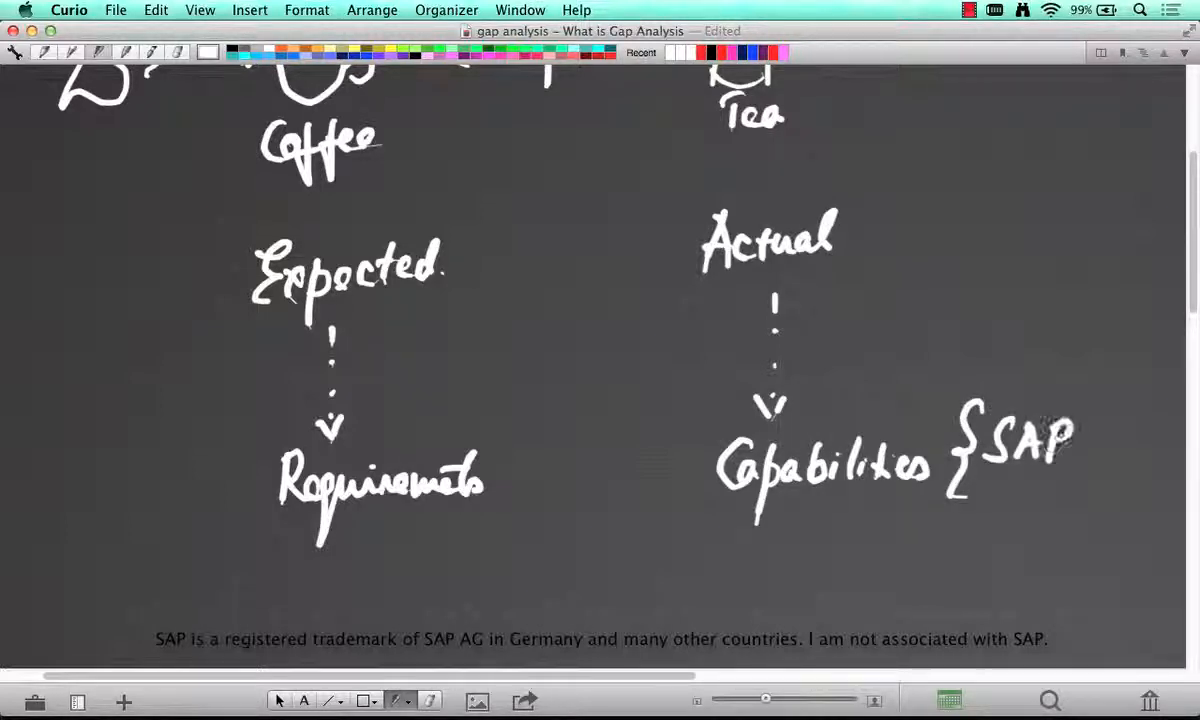
left_click_drag(1090, 420, 1090, 480)
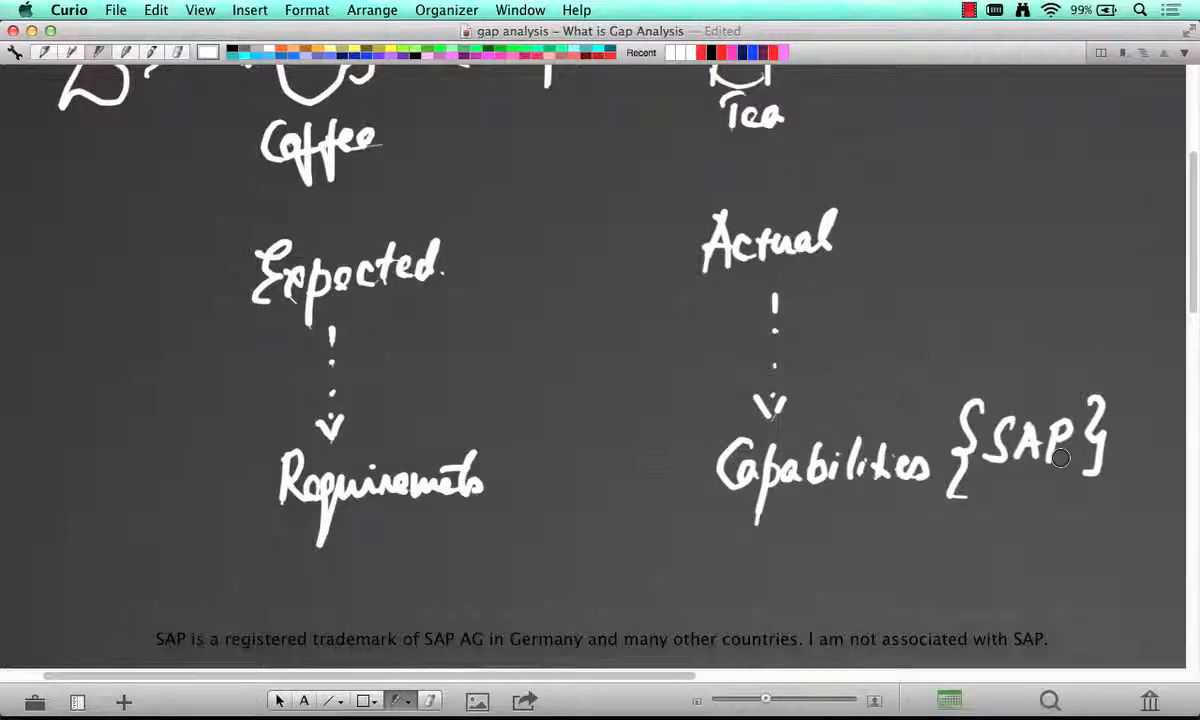
scroll("down", 3)
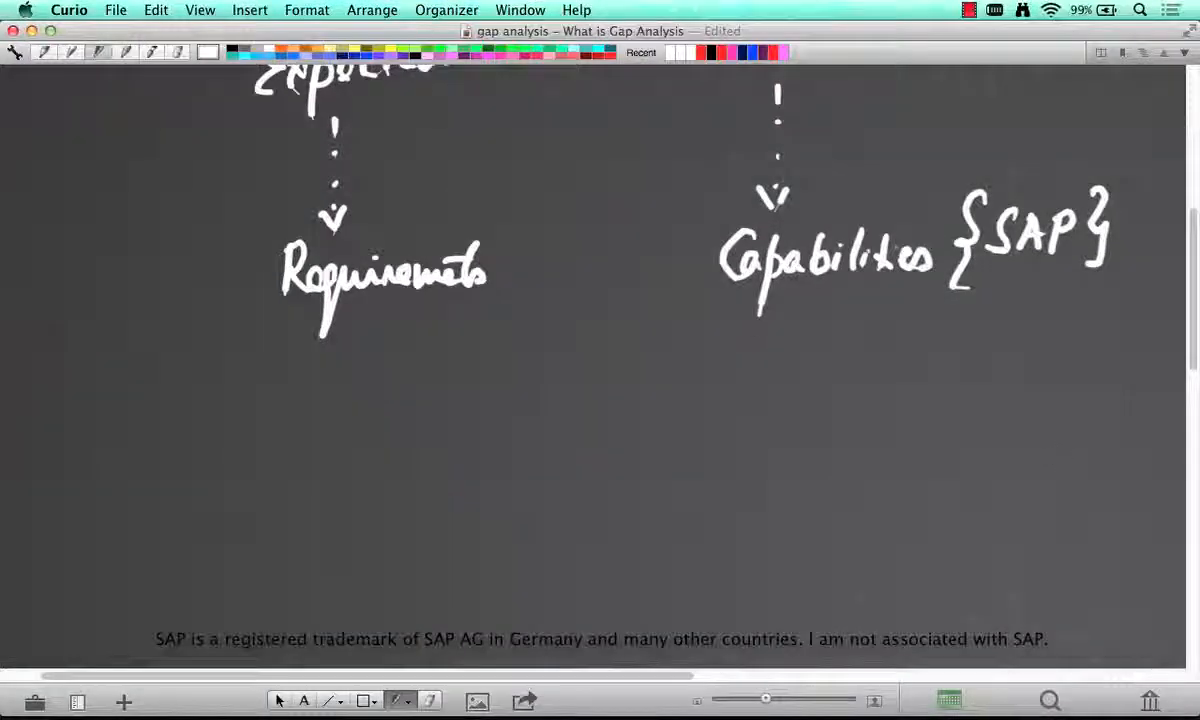
Arrow Requirements and Capabilities into 'Match', then branch to 'Fit' and a boxed 'Gap'
left_click_drag(490, 270, 590, 270)
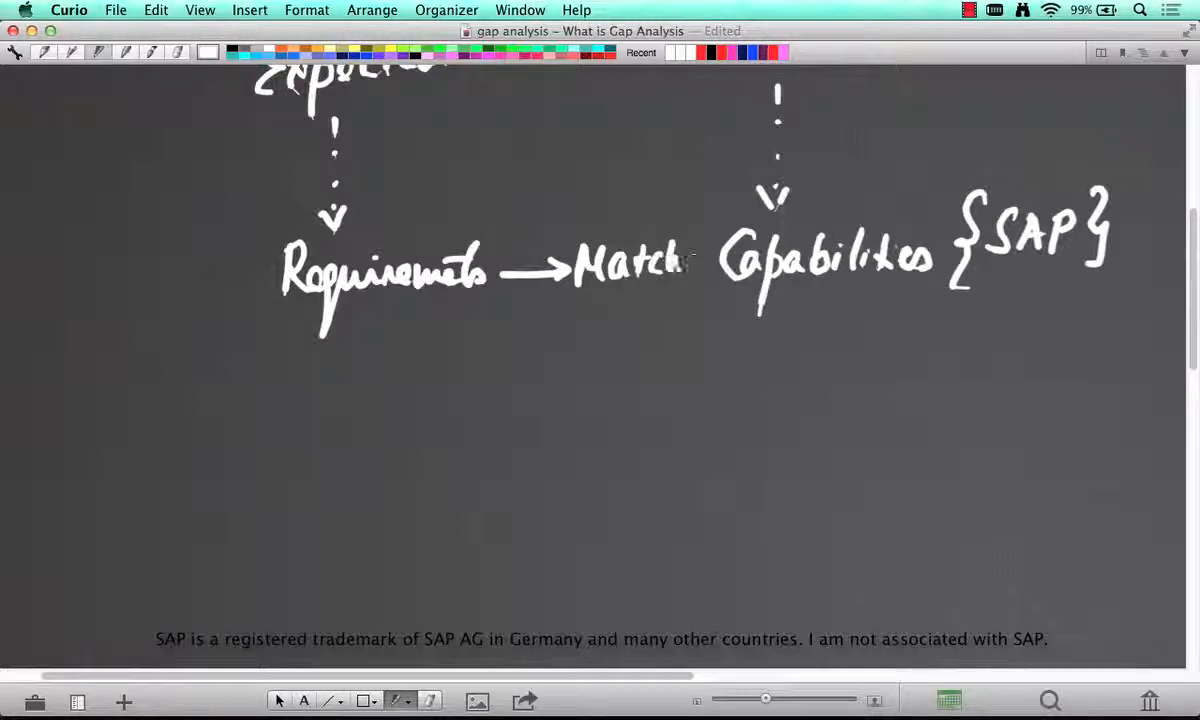
left_click_drag(700, 262, 730, 262)
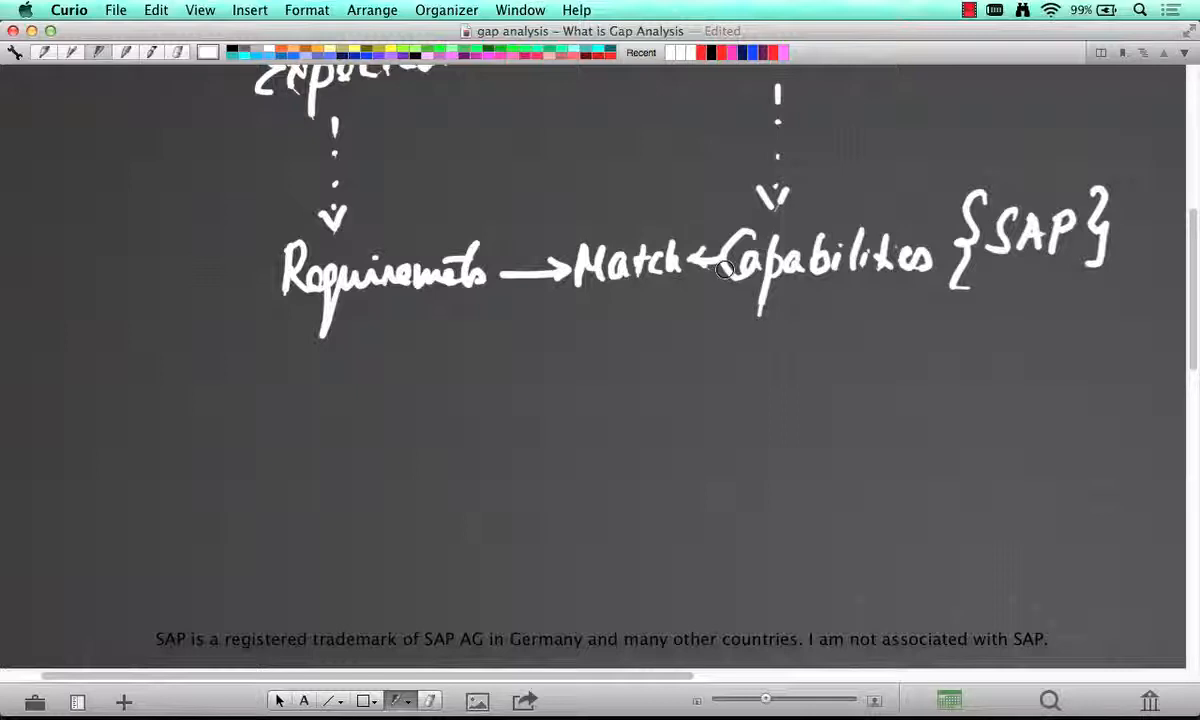
mouse_move(518, 328)
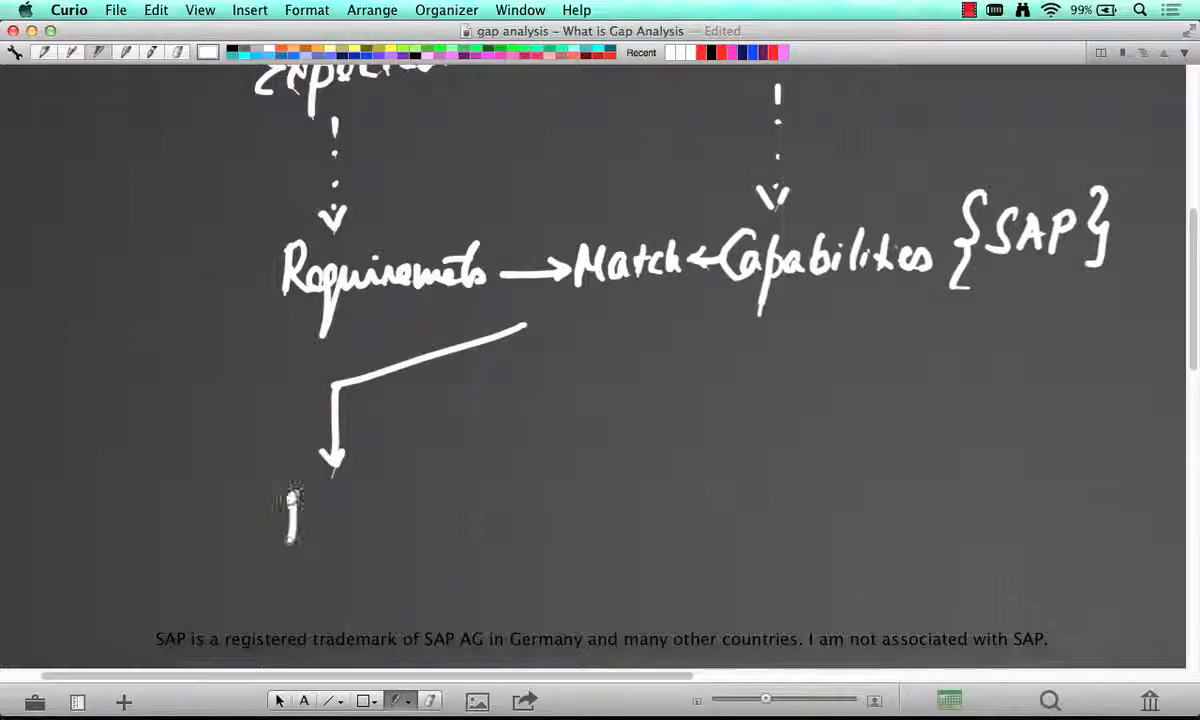
left_click_drag(285, 515, 360, 515)
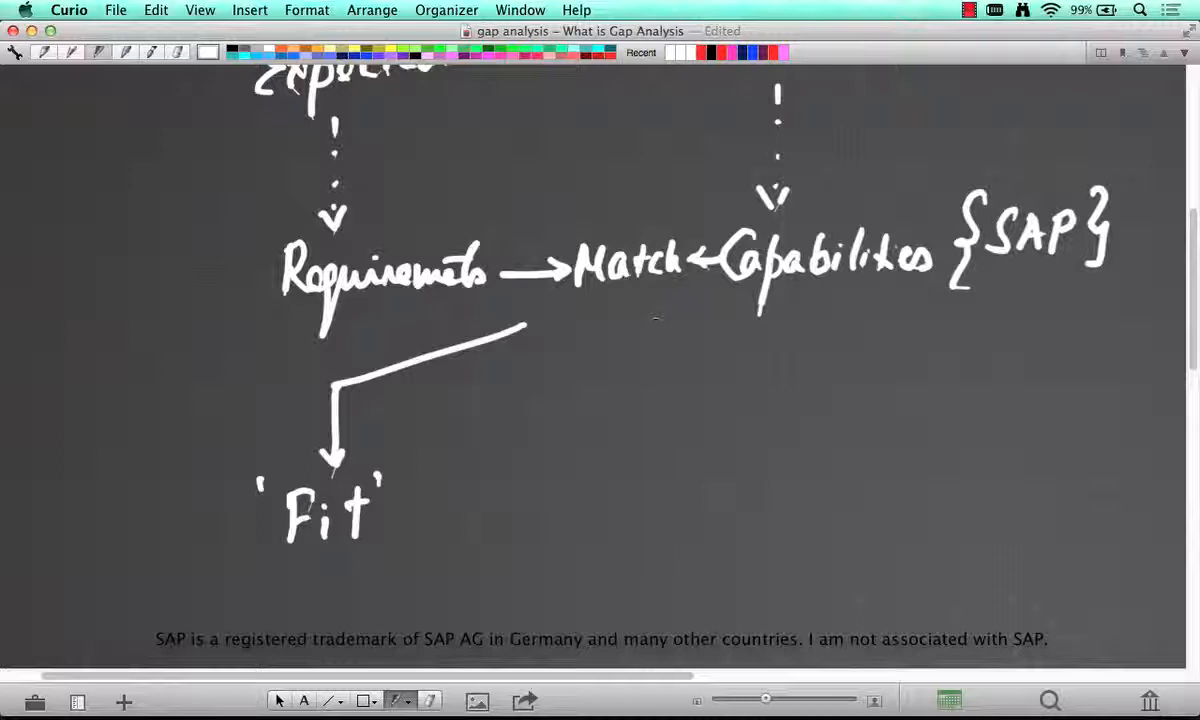
mouse_move(694, 338)
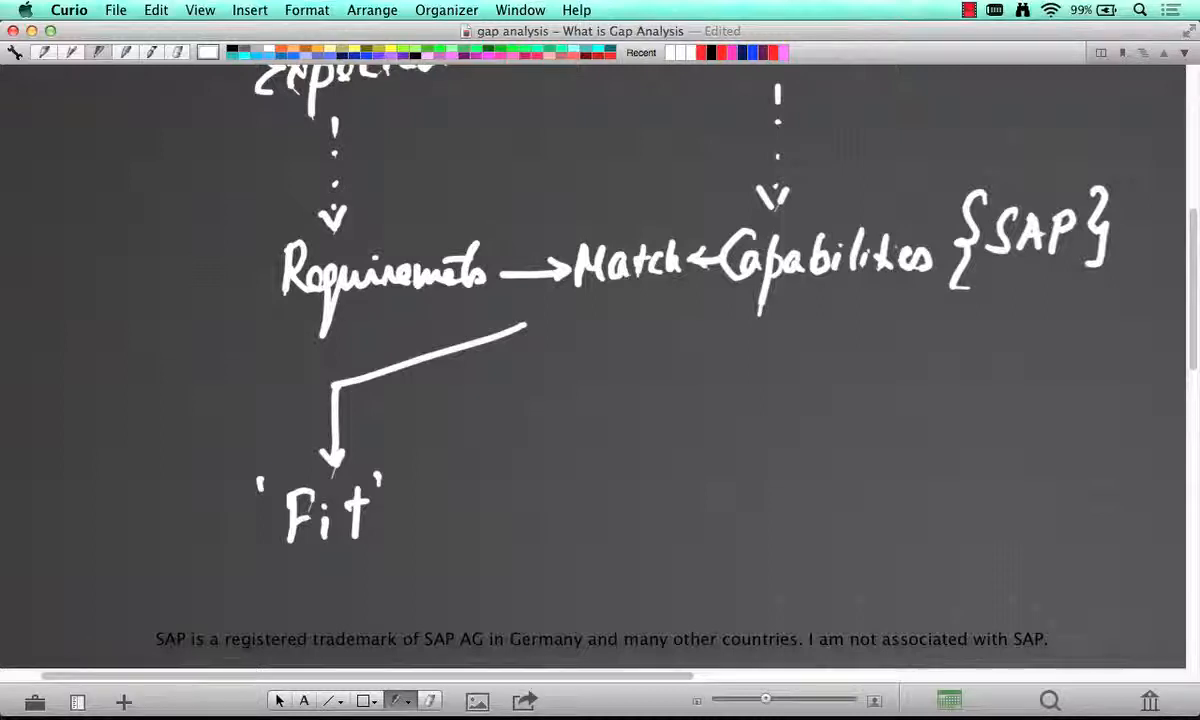
left_click_drag(670, 318, 865, 450)
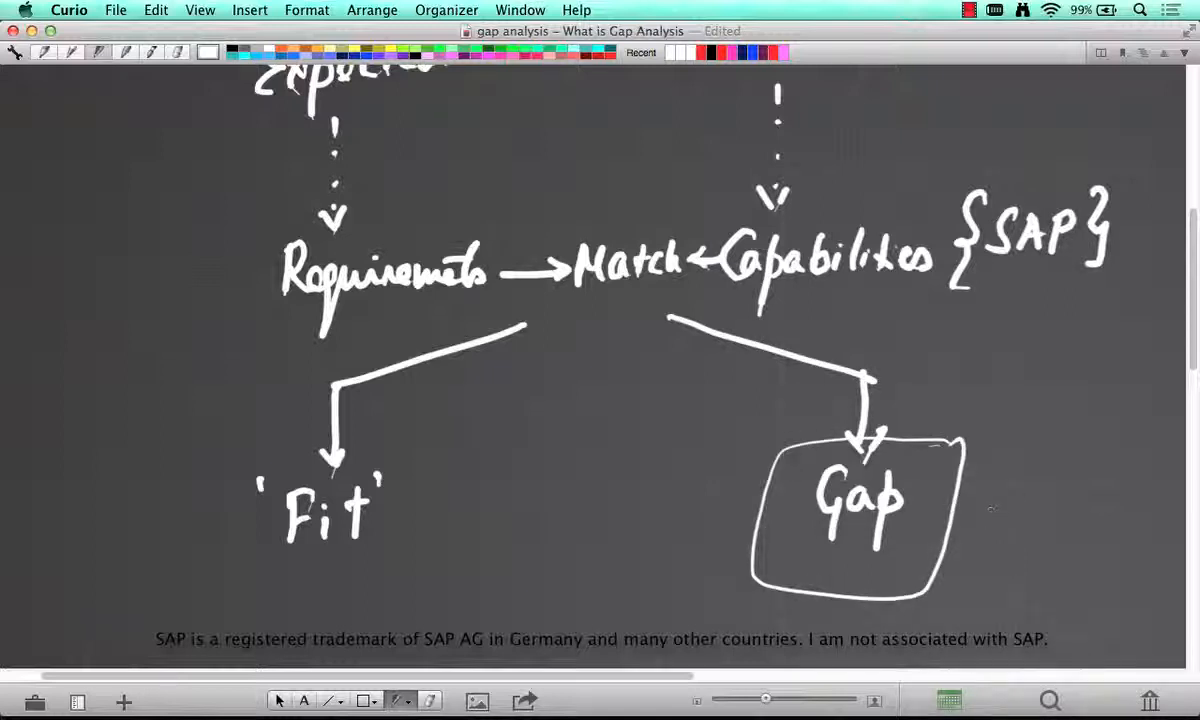
mouse_move(980, 527)
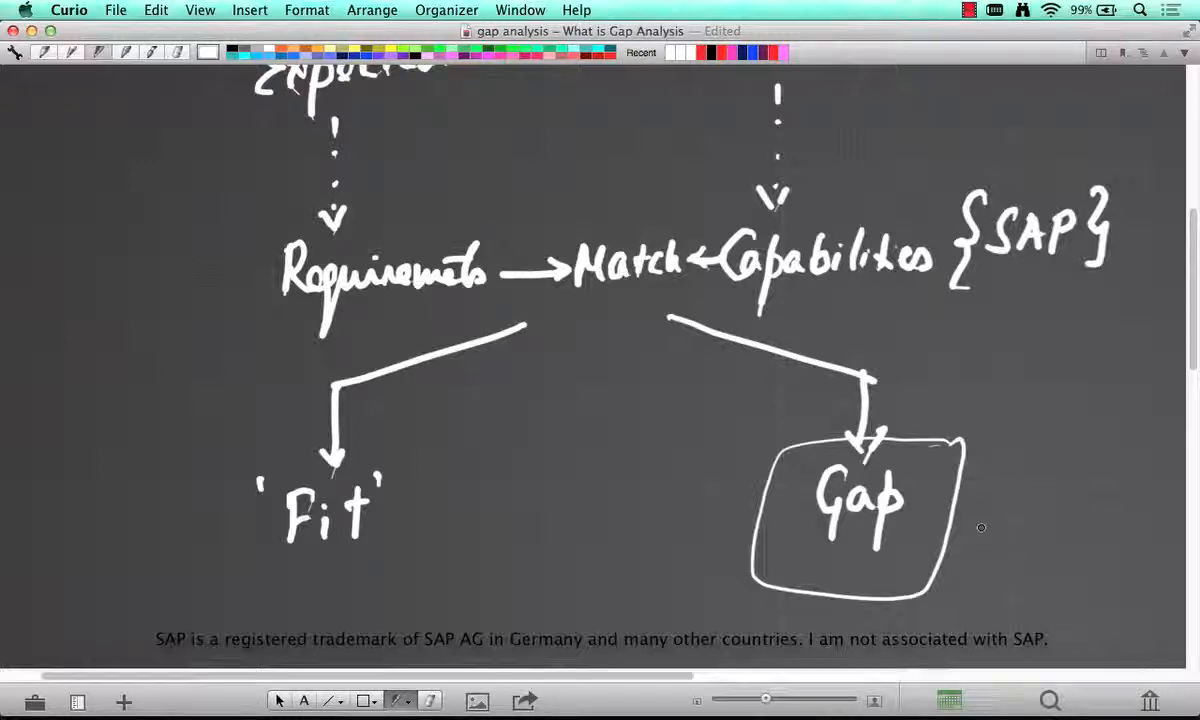
mouse_move(1010, 459)
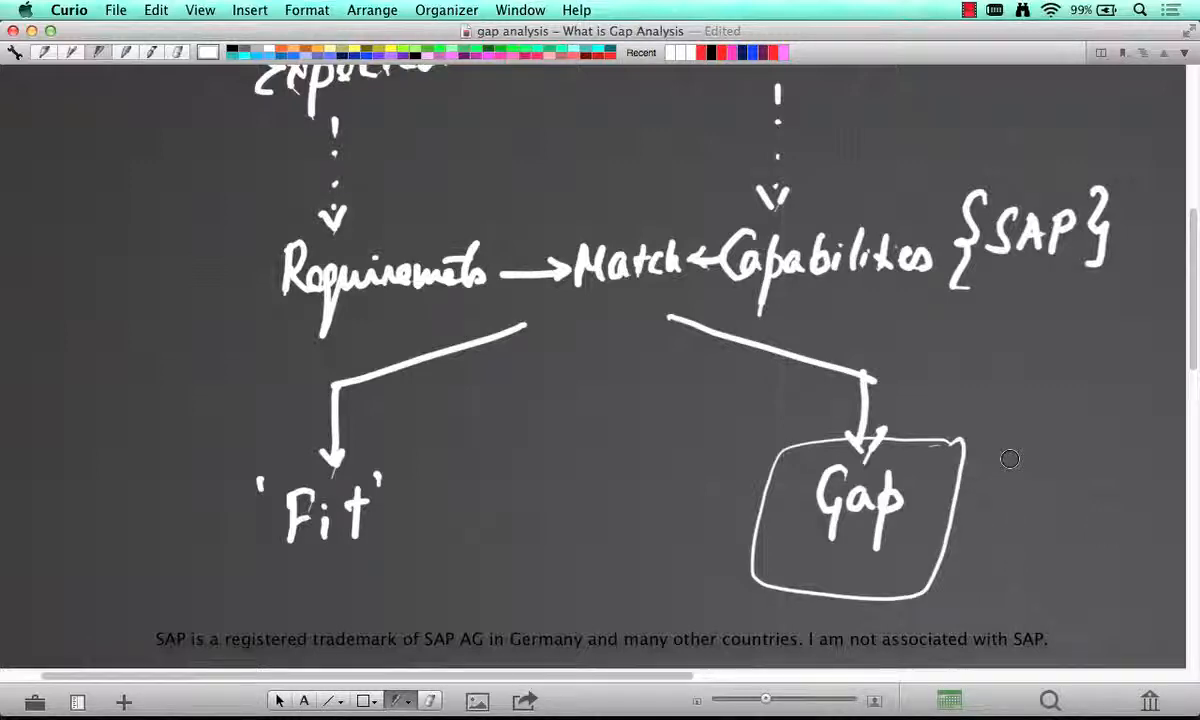